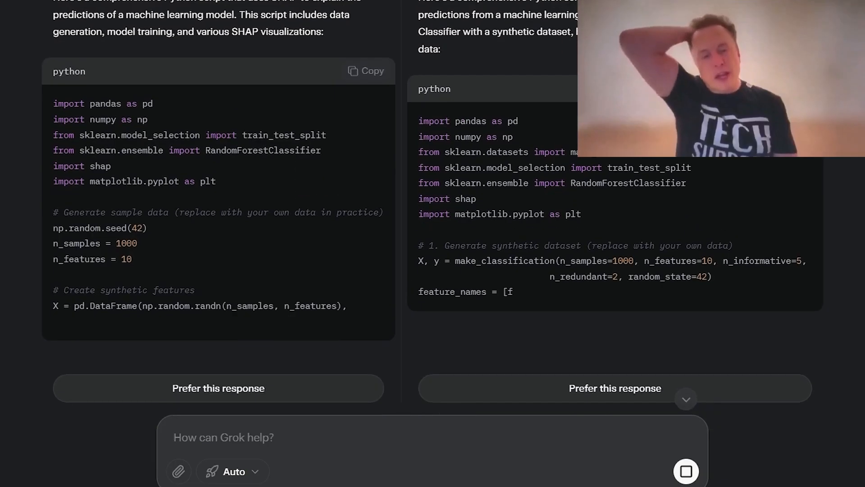
pyautogui.scroll(-3)
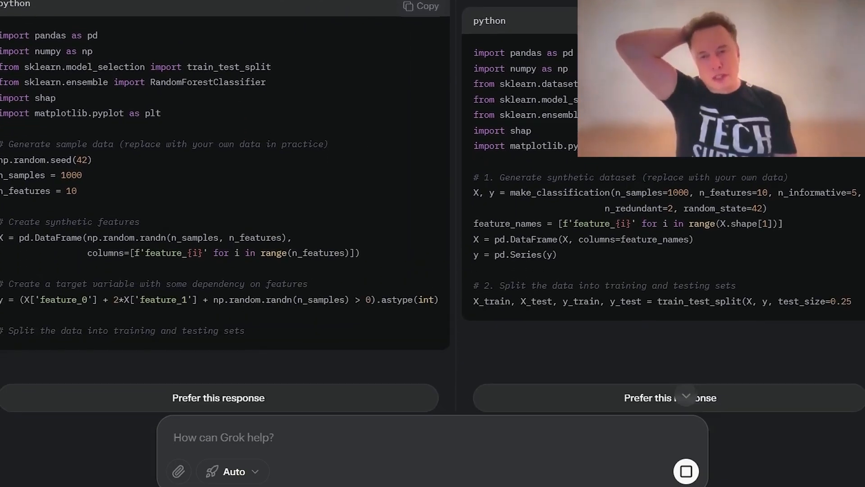